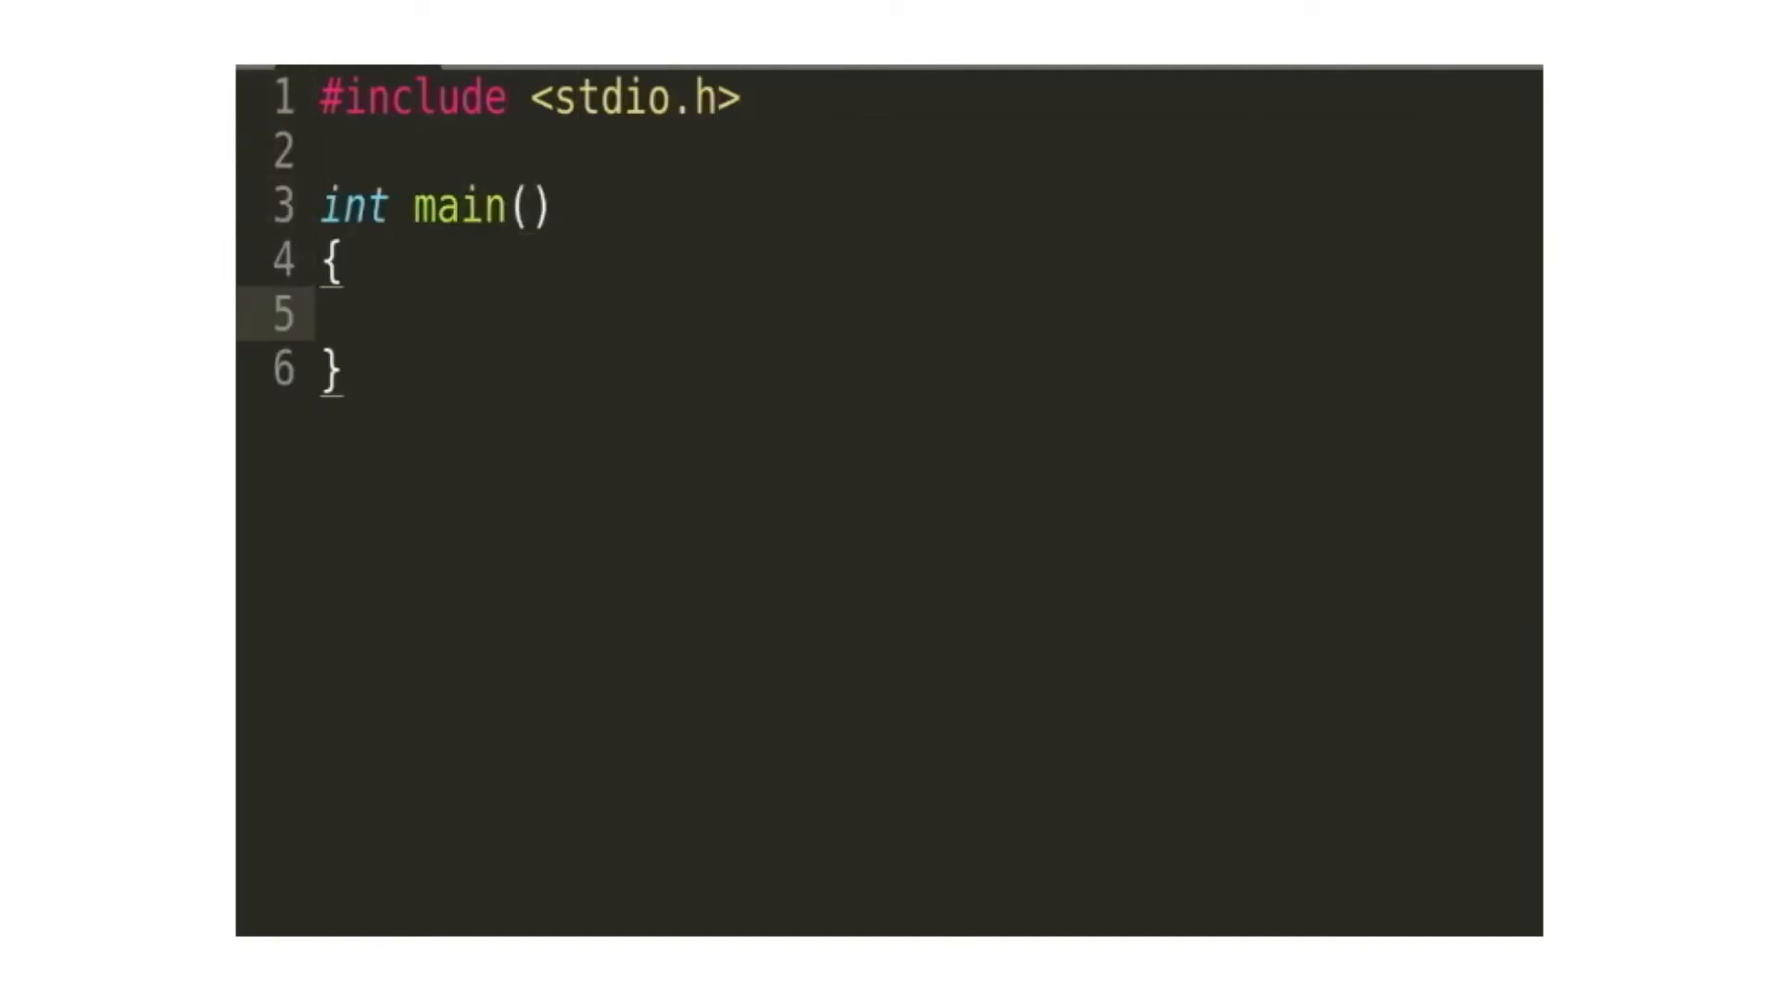
- Write printf("Hello World") in main and begin a second printf with "py hacking"
type("printf(\"Hello World\")")
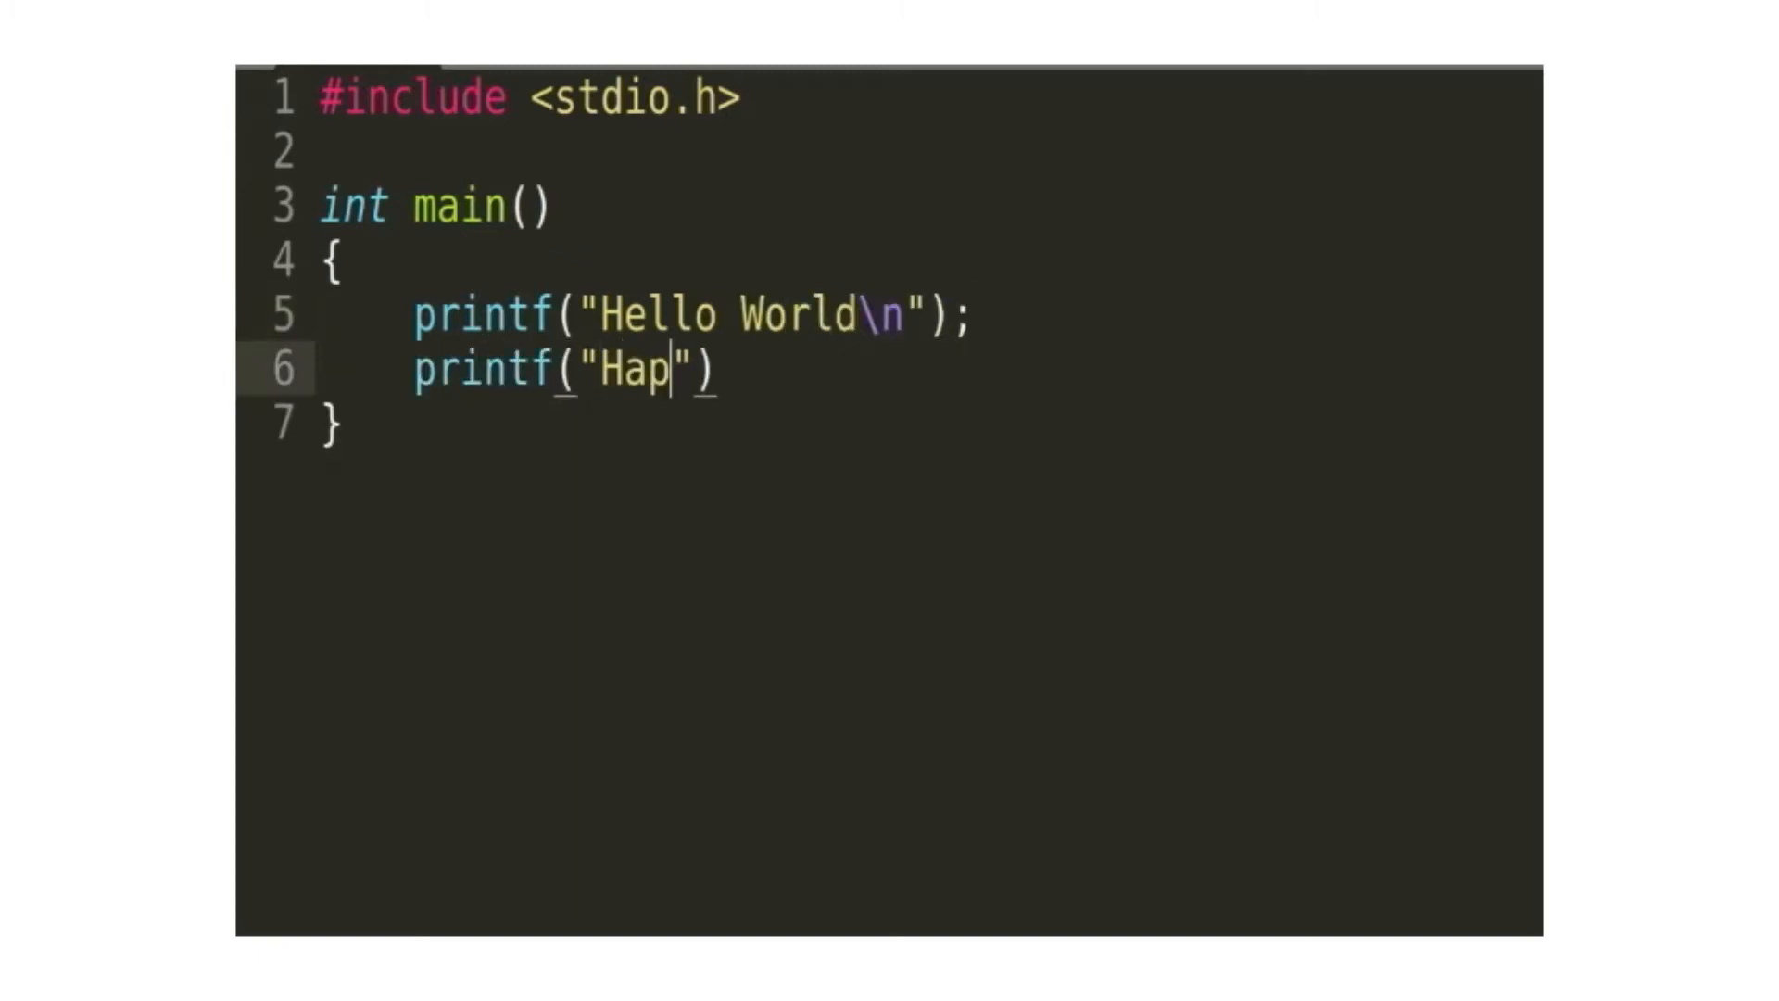
type("py hacking\\n")
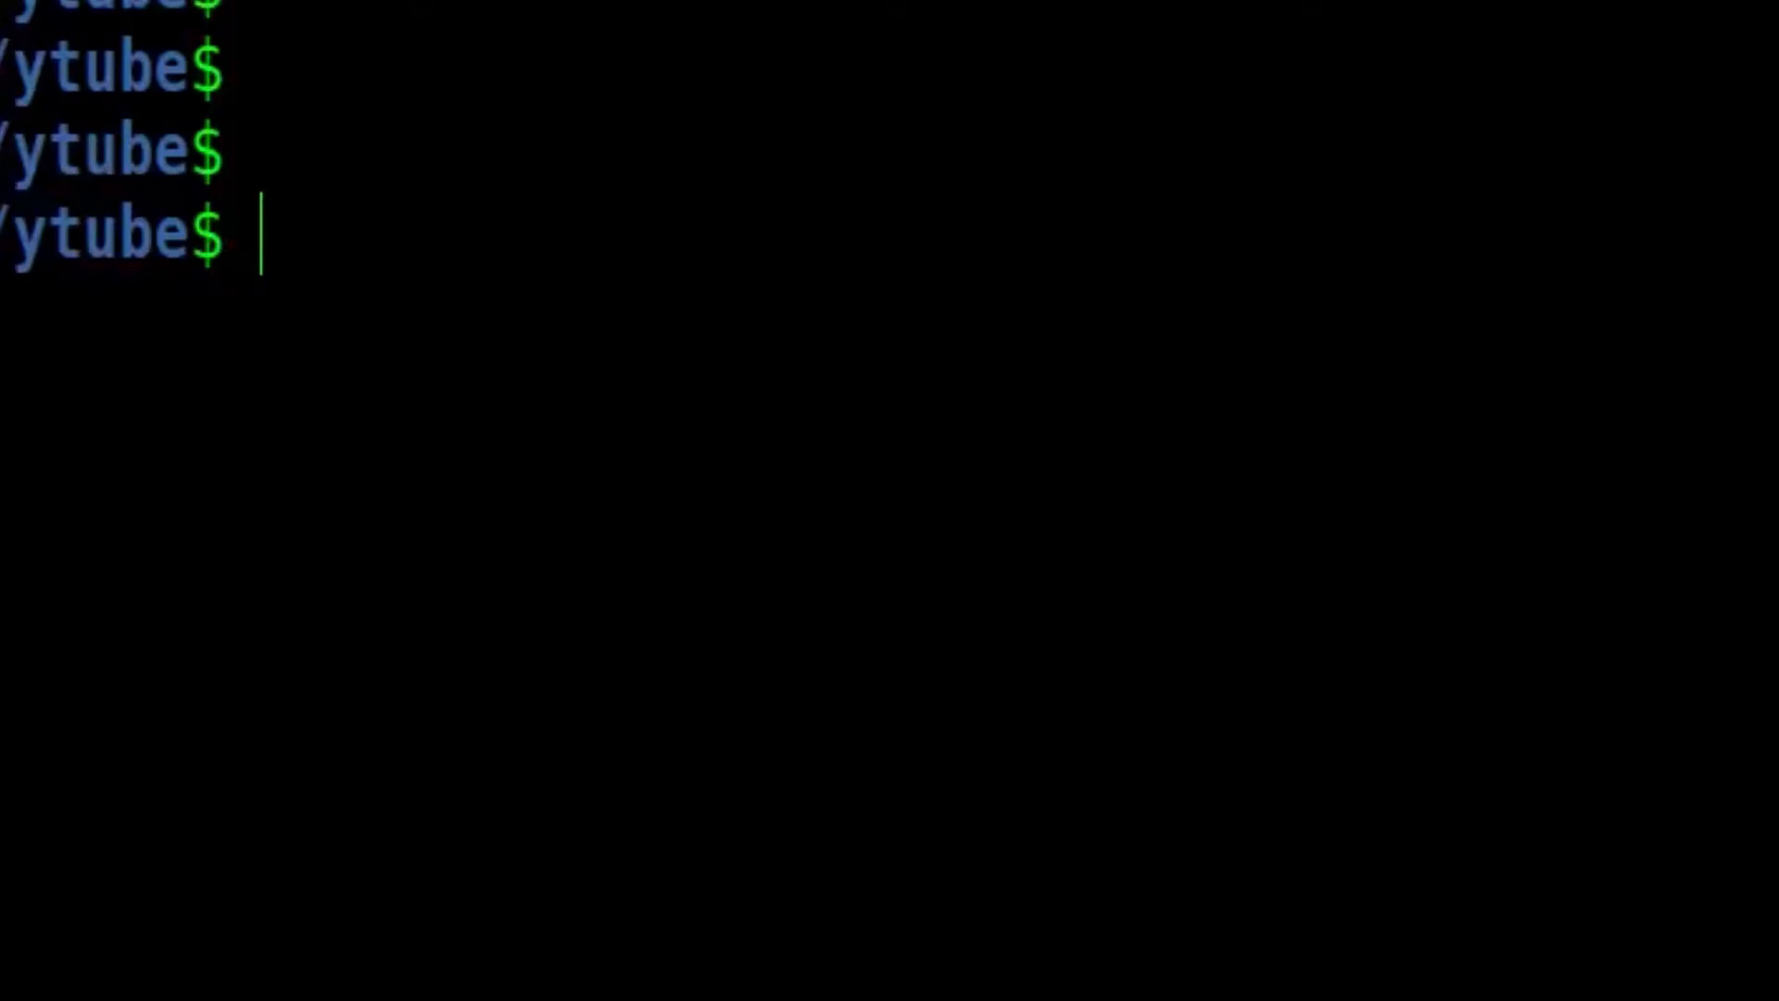
- Compile test.c as a static binary with gcc --static test.c -o ./t
type("gcc --s")
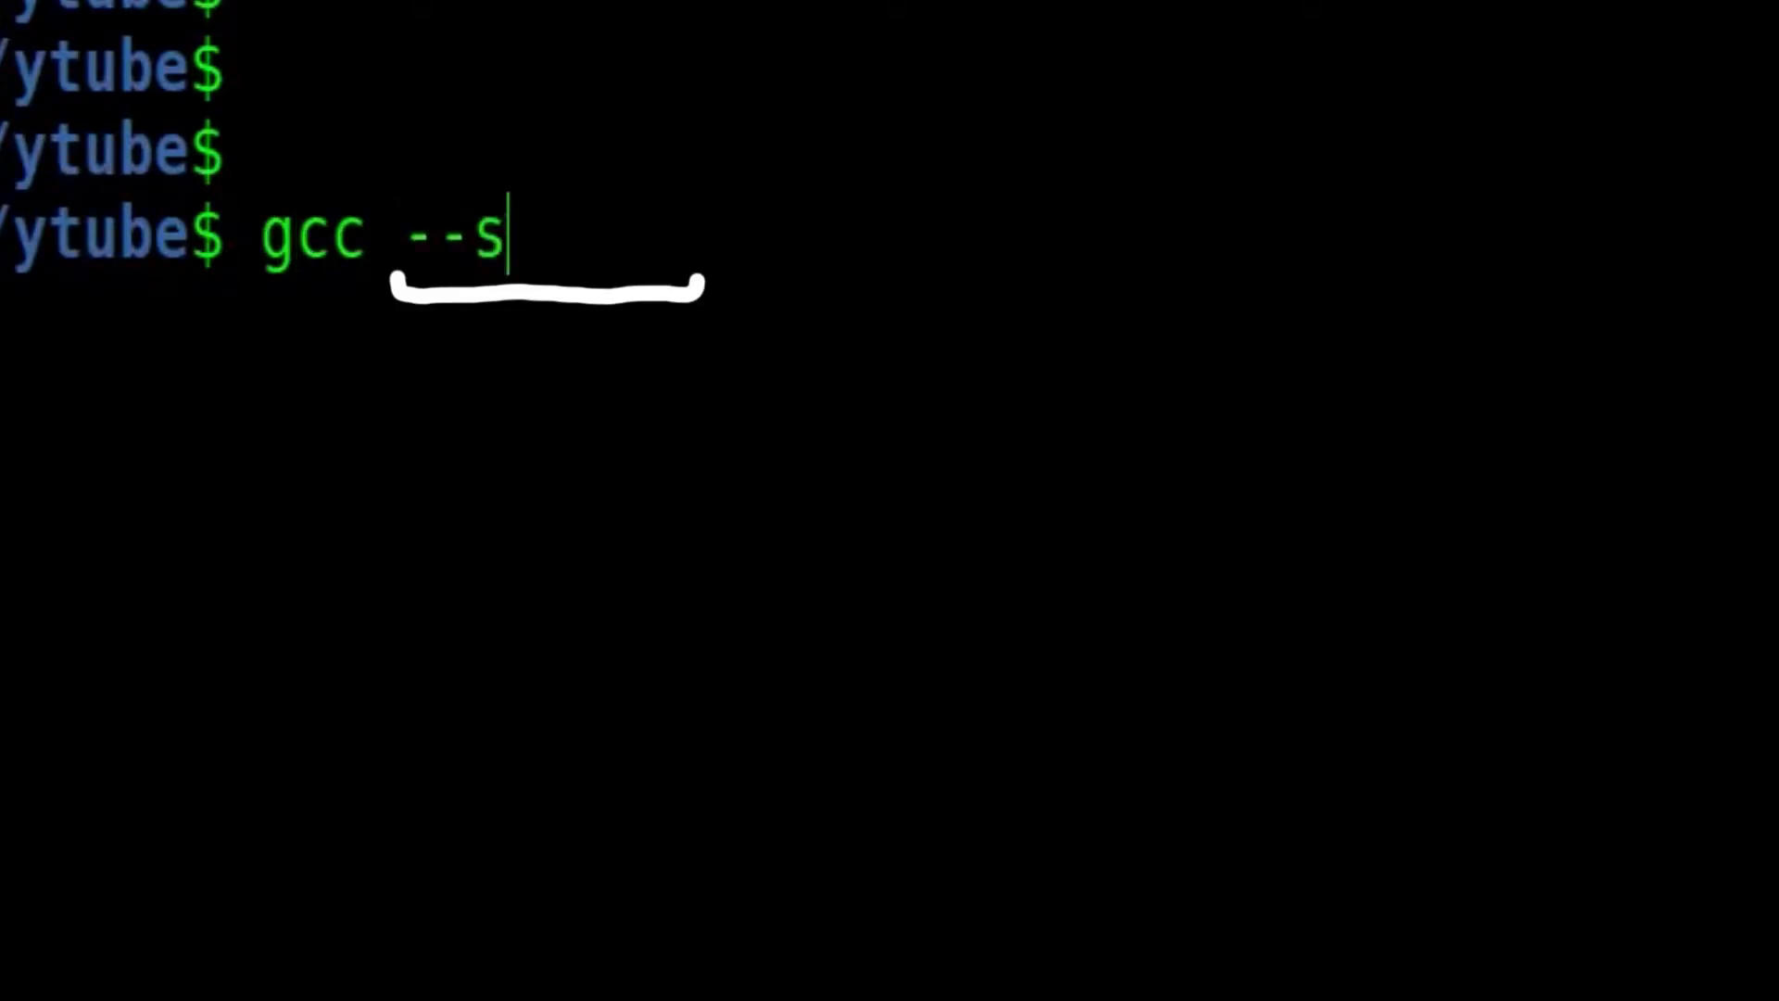
type("tatic te")
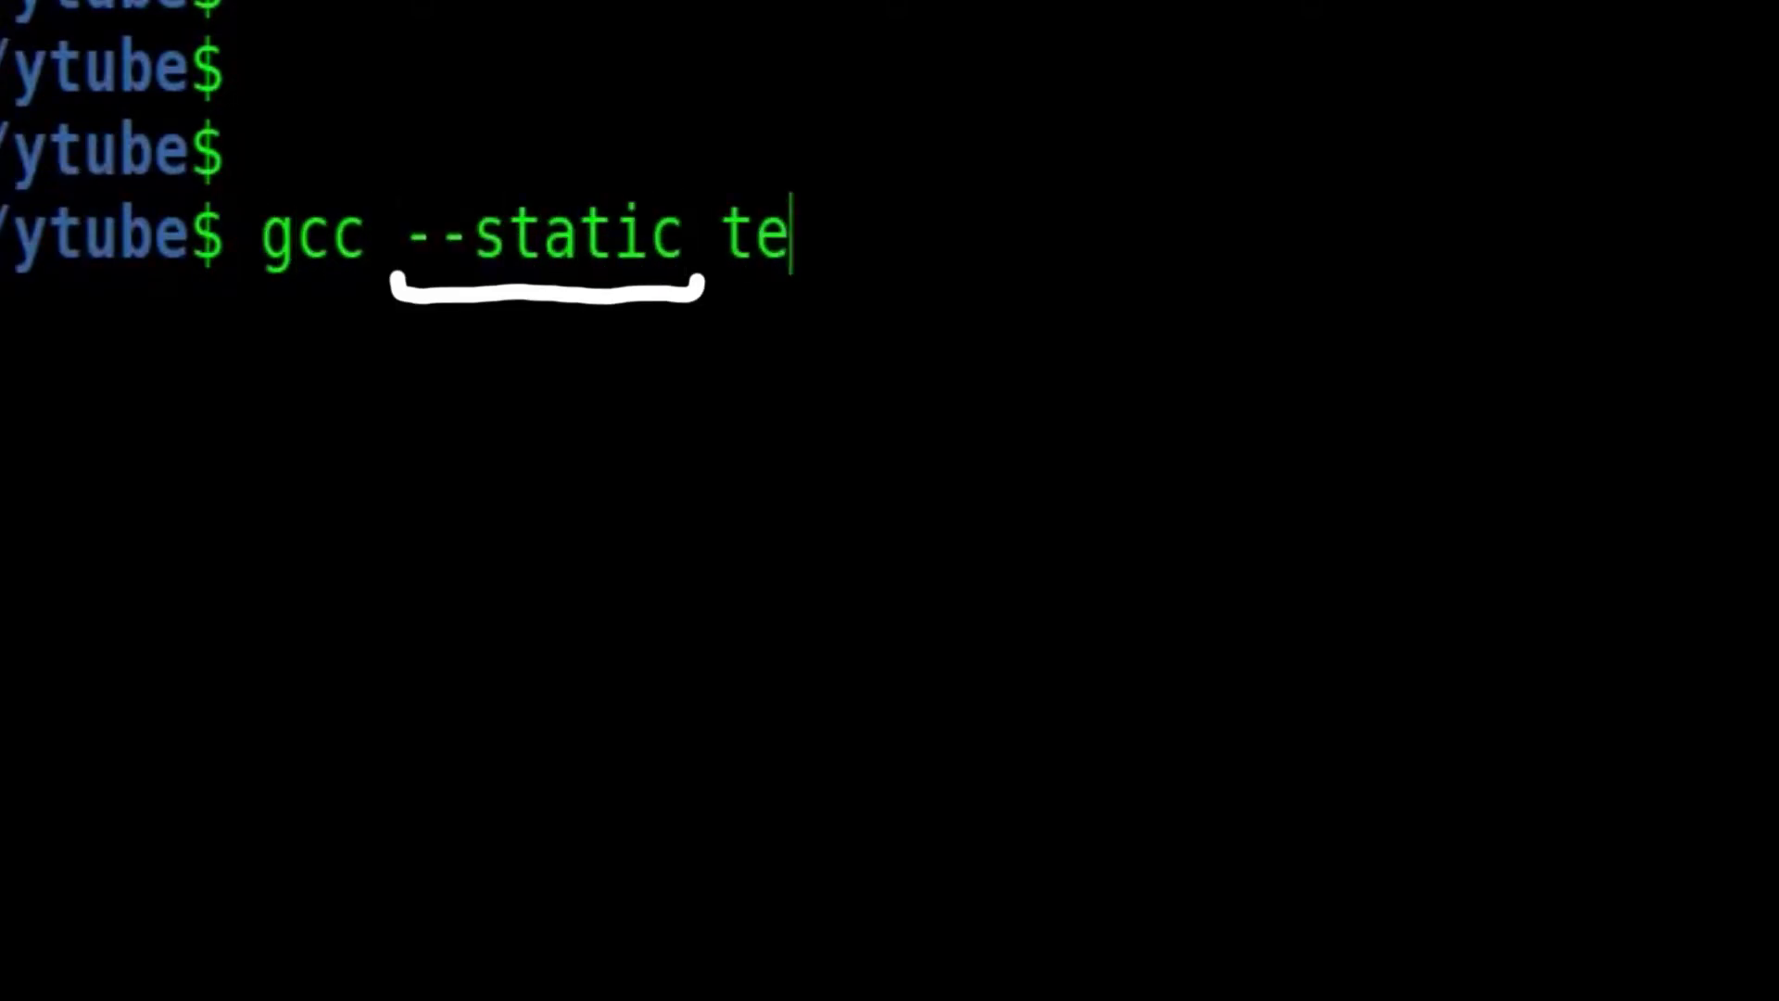
type("st.c -o")
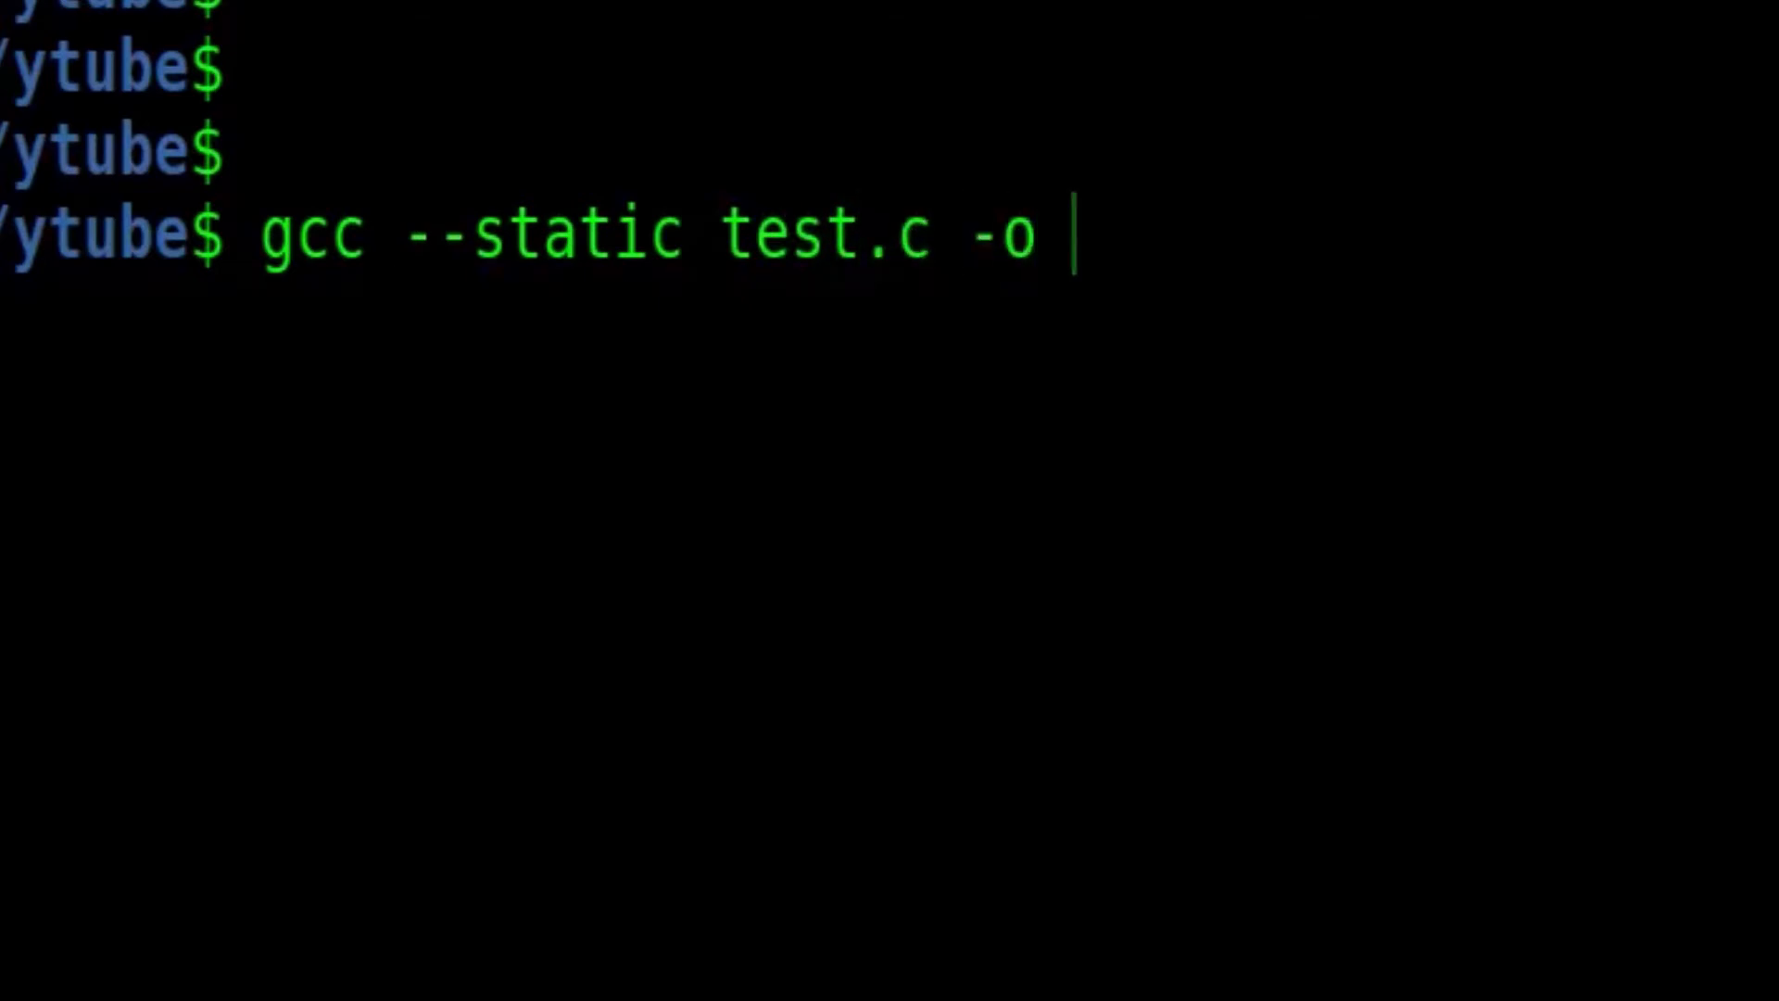
type("./t")
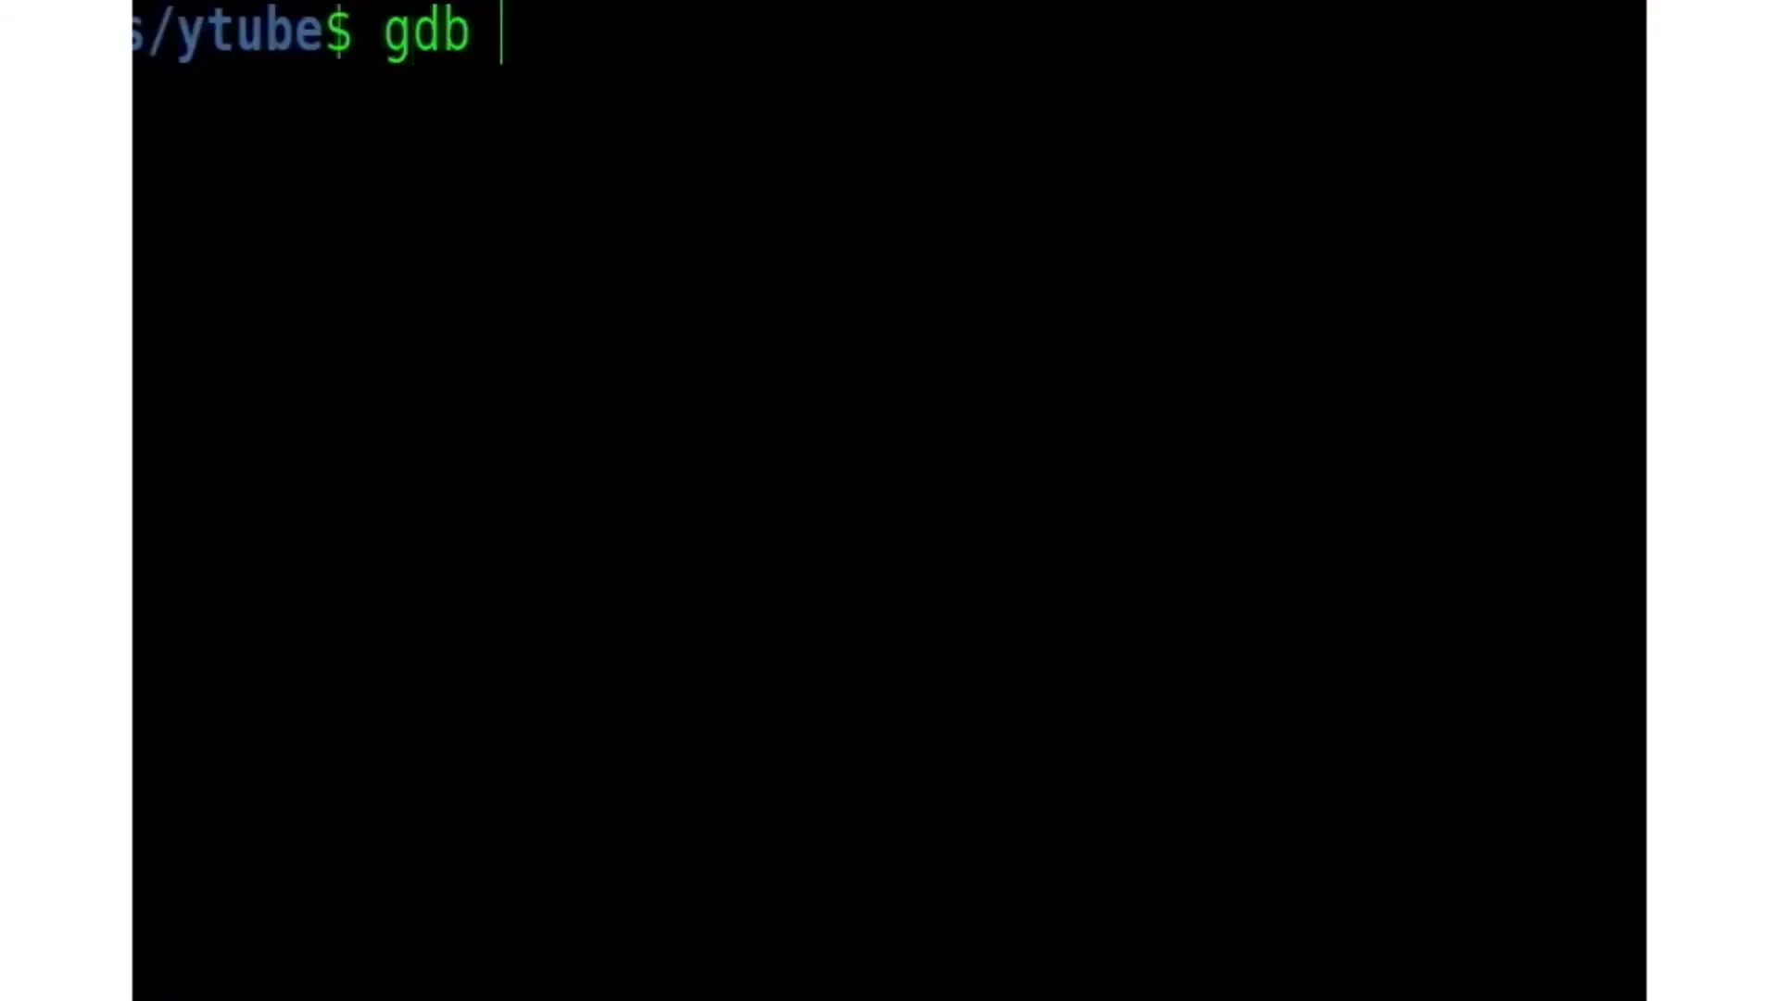
type("pd mao")
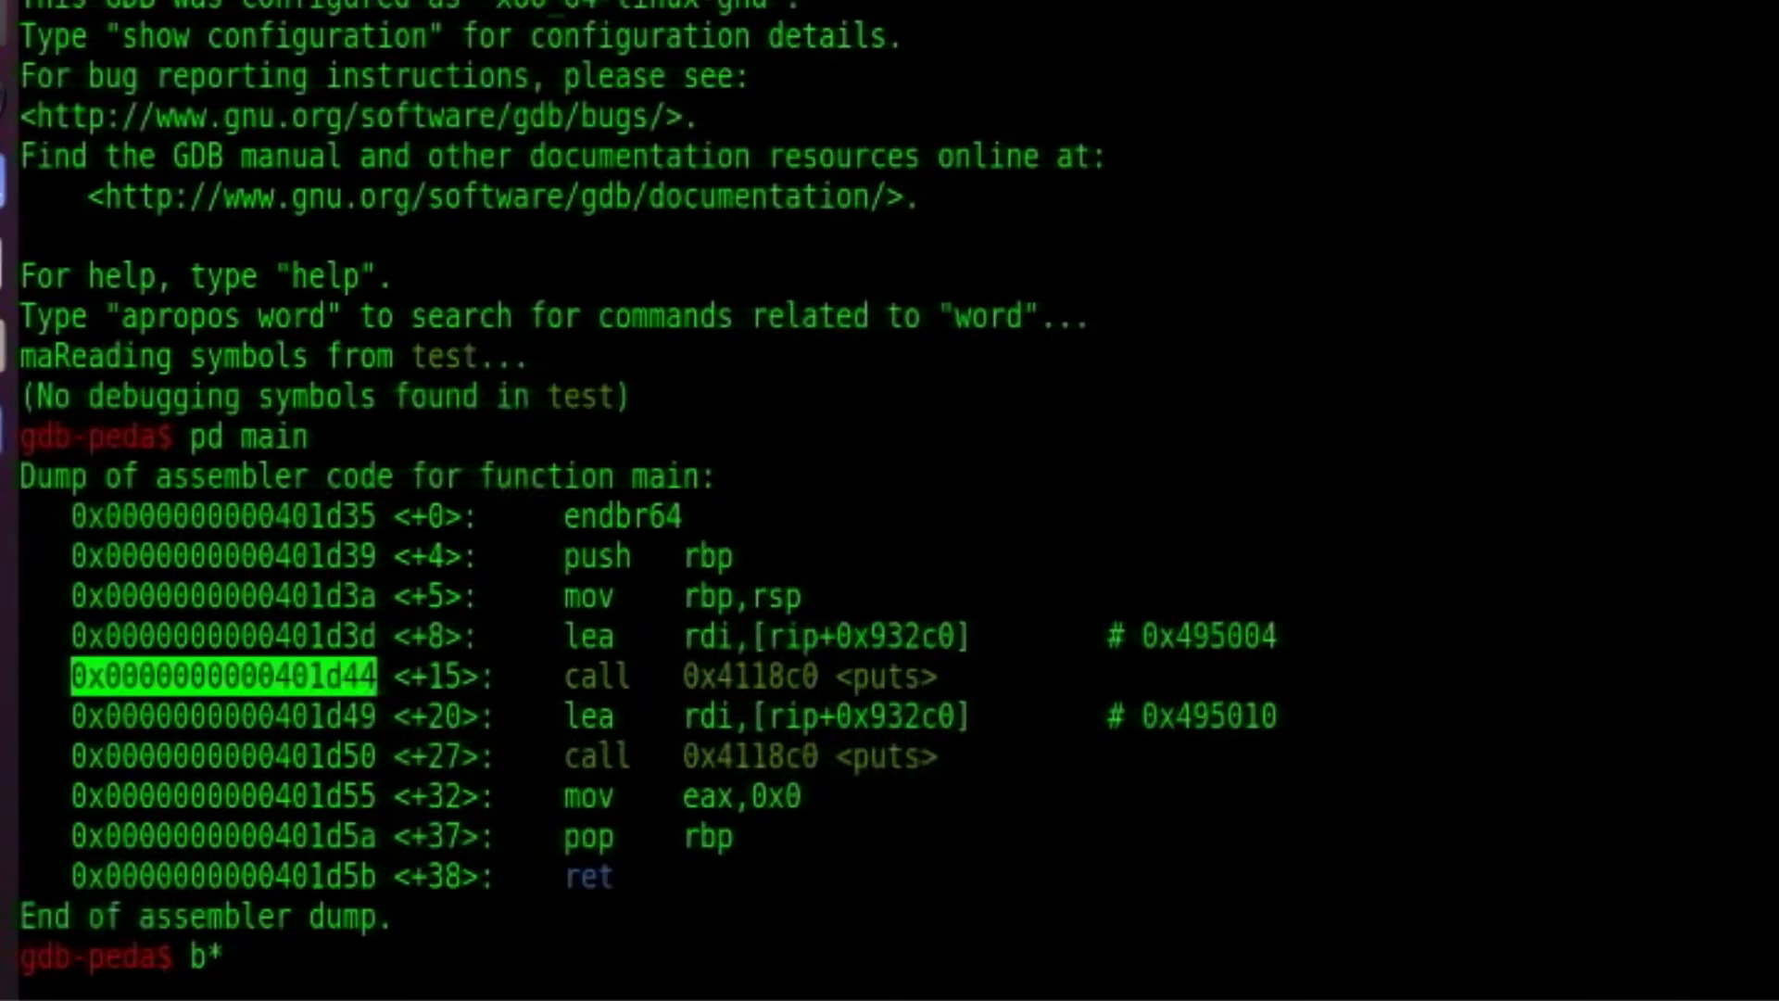
type("0x0000000000401d44")
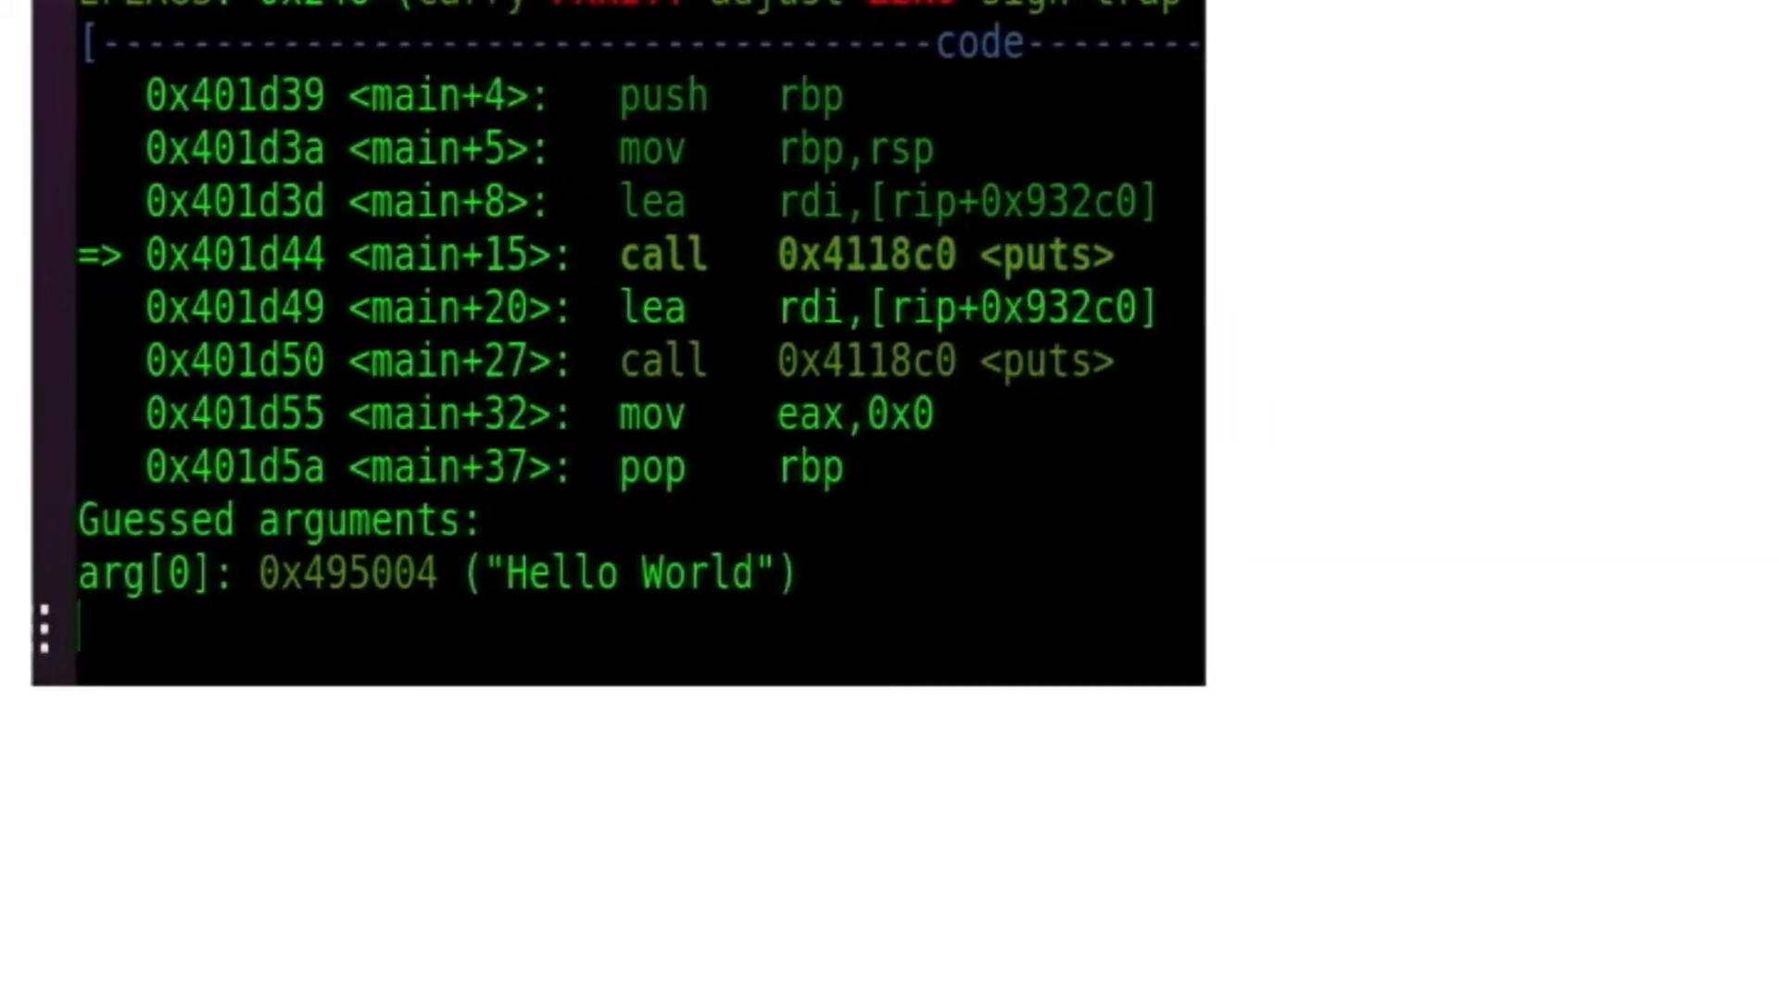
- Query the process memory mappings with vmmap at the puts breakpoint
type("vmmap")
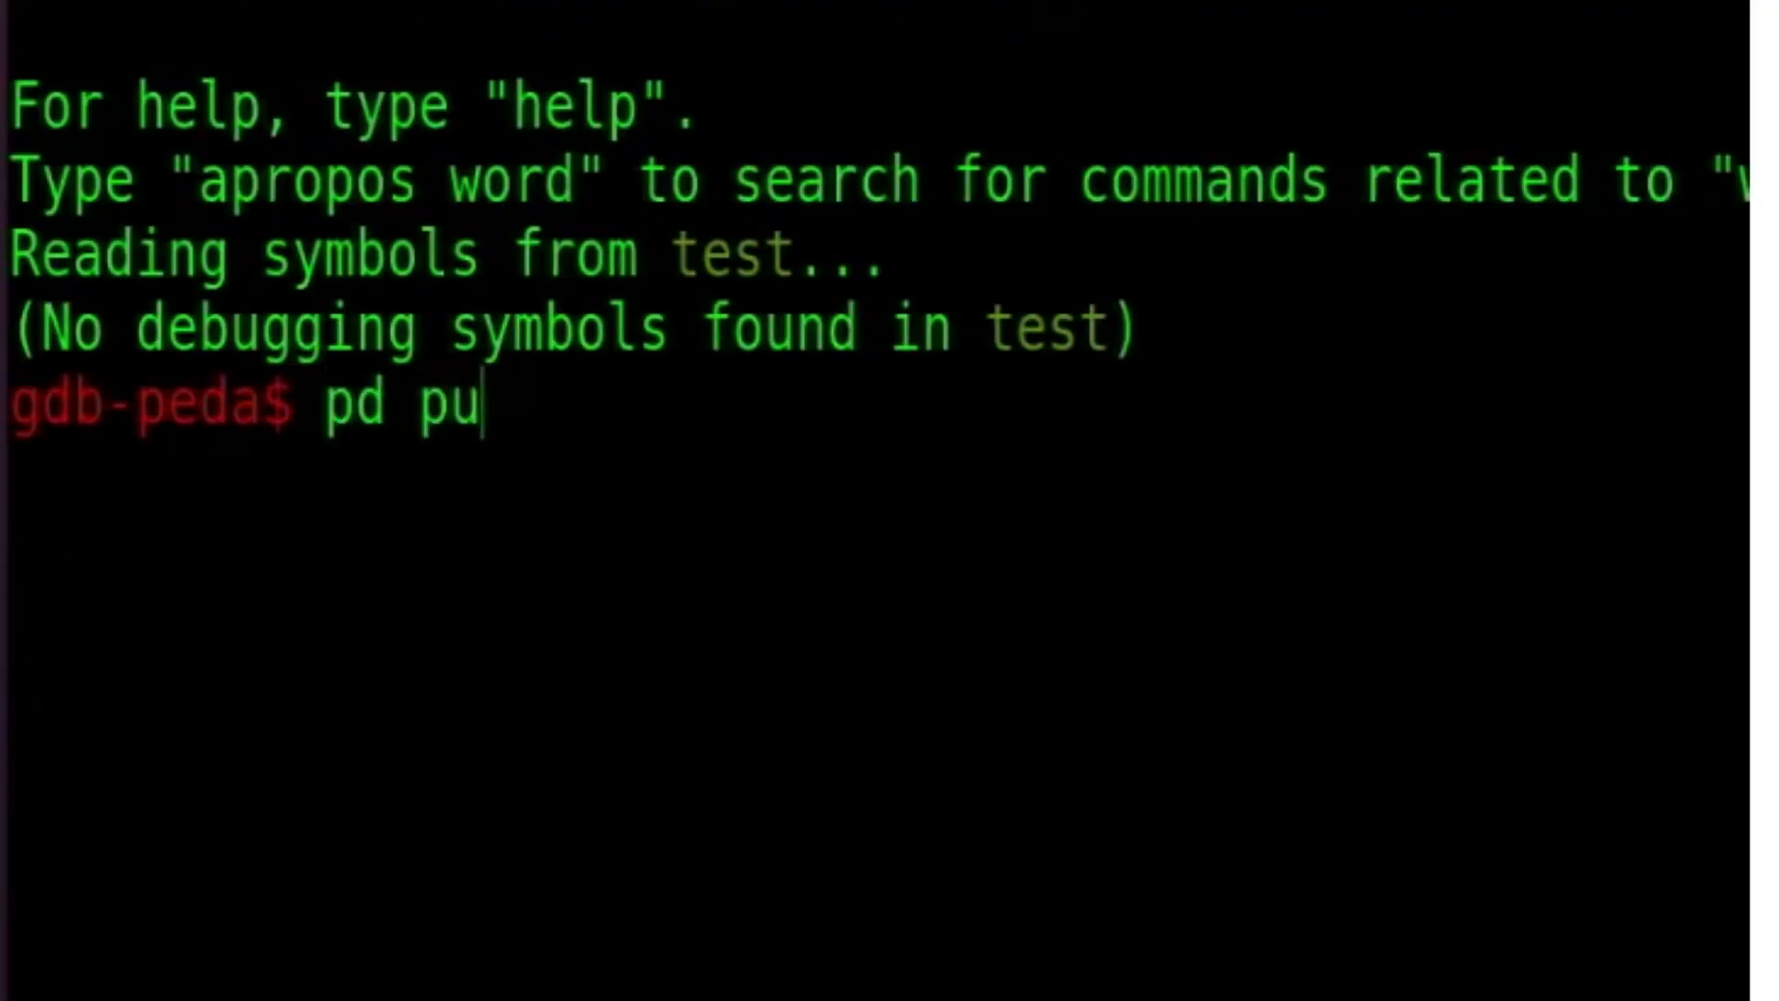
- Run pd puts, revealing the puts@plt stub with endbr64 and bnd jmp
key("Return")
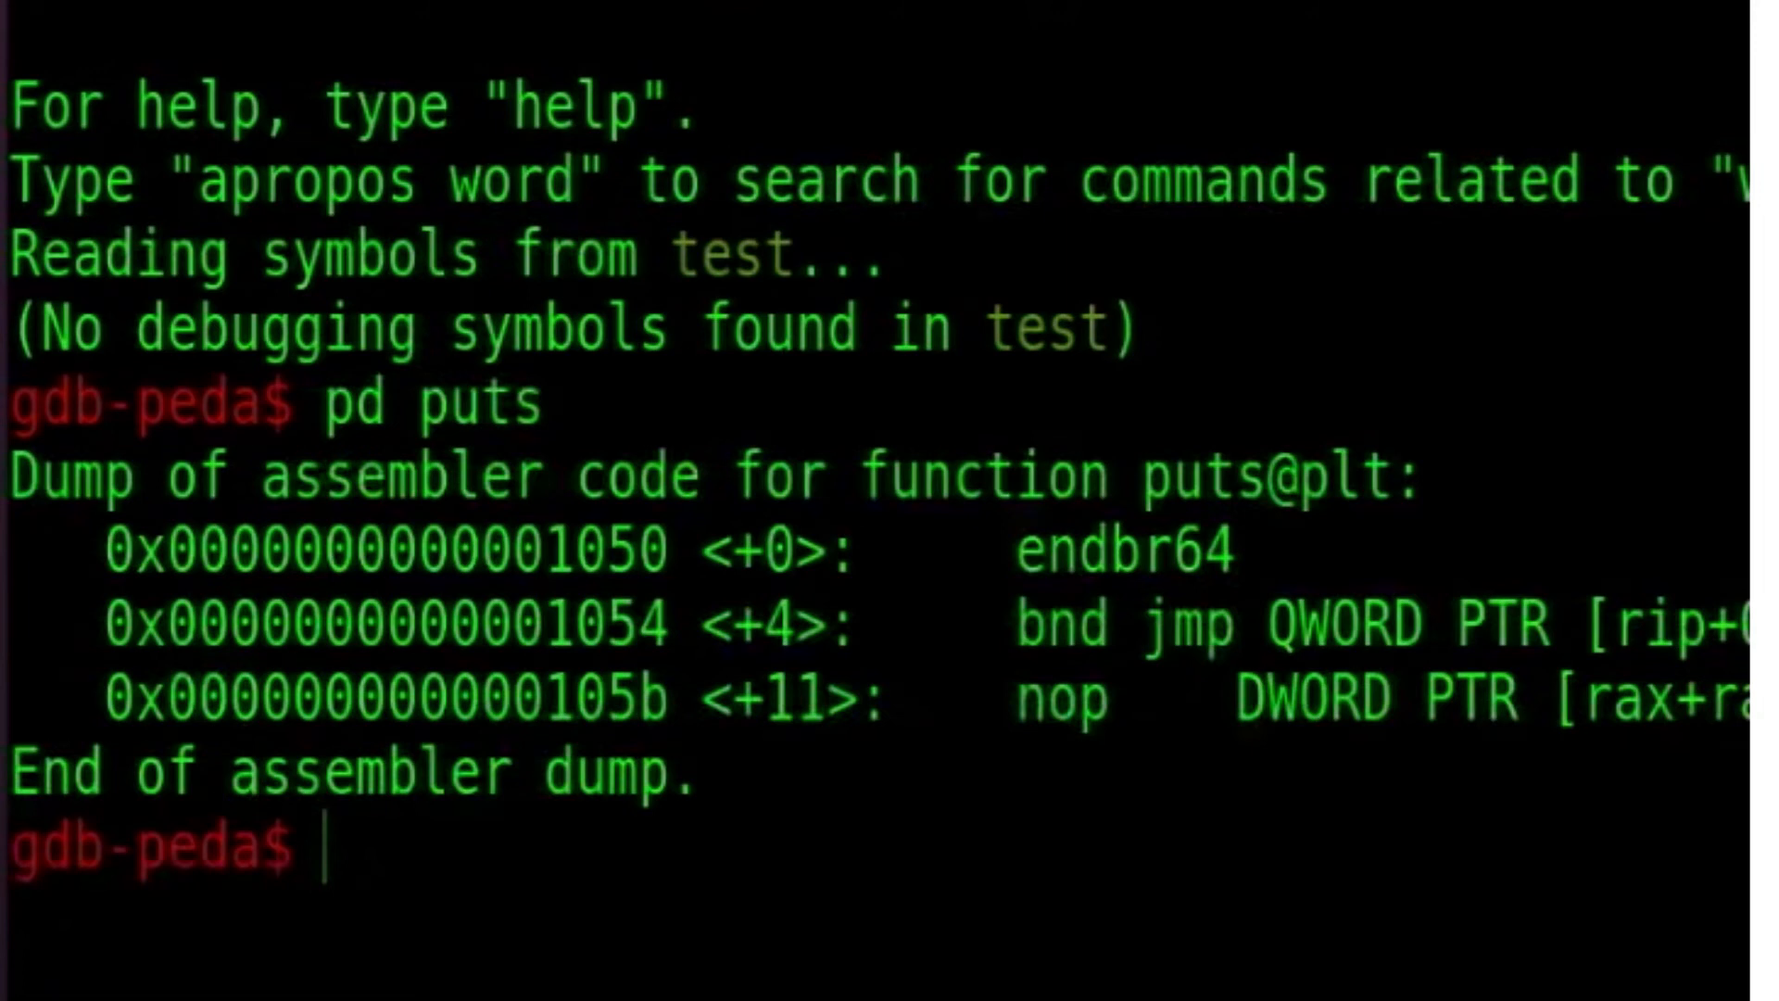